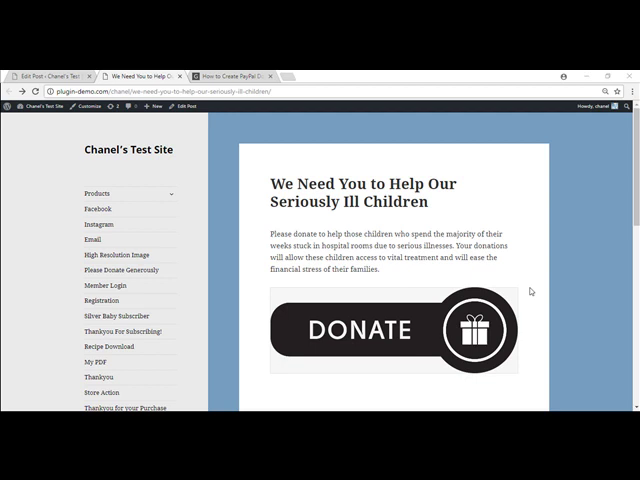
{"action": "mouse_move", "coordinate": [535, 311]}
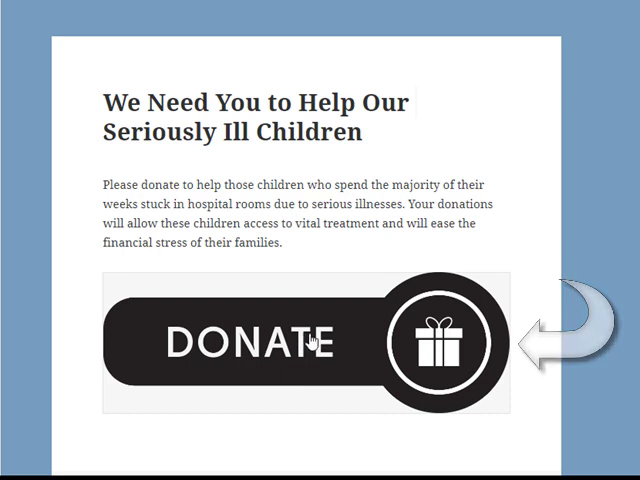
Open PayPal's Sick Kids Foundation donate page and enter a $1.00 donation amount
{"action": "left_click", "coordinate": [245, 341]}
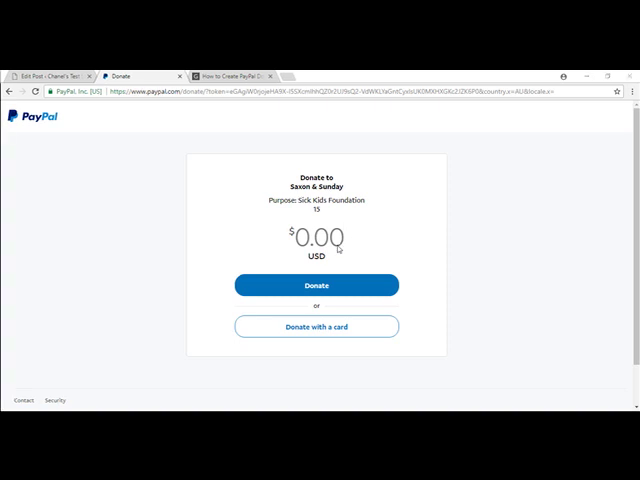
{"action": "mouse_move", "coordinate": [265, 268]}
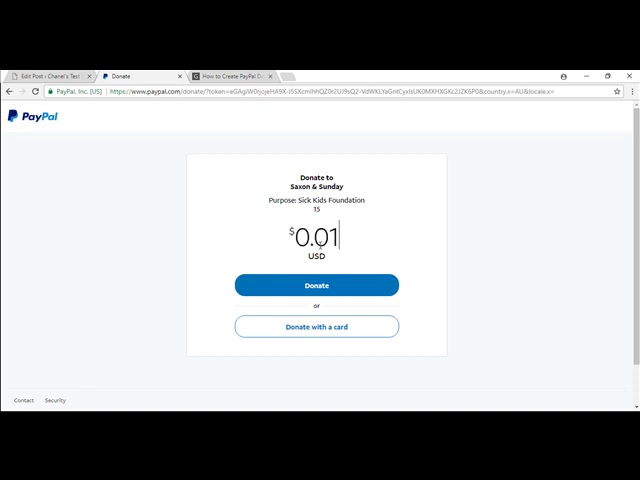
{"action": "type", "text": "1.00"}
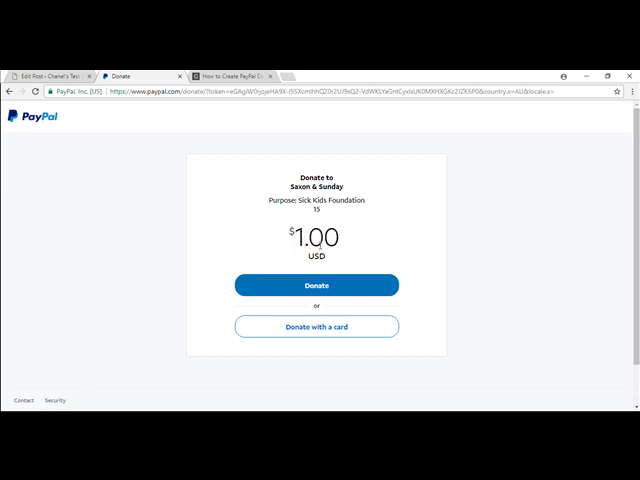
{"action": "left_click", "coordinate": [317, 285]}
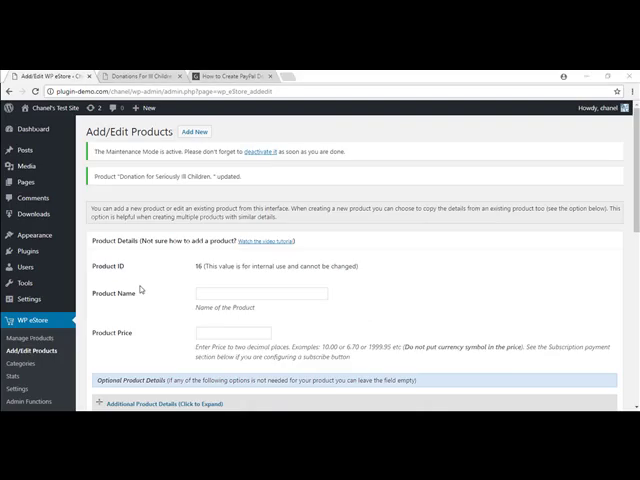
{"action": "mouse_move", "coordinate": [137, 291]}
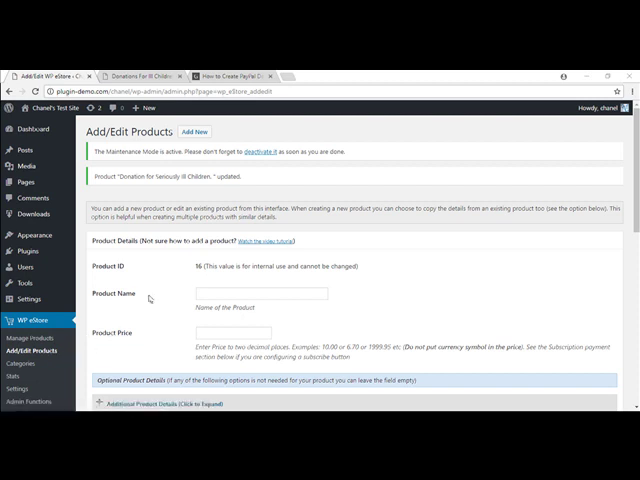
Enter product name 'Donation for Seriously Ill Children.' and price 0.00
{"action": "left_click", "coordinate": [262, 293]}
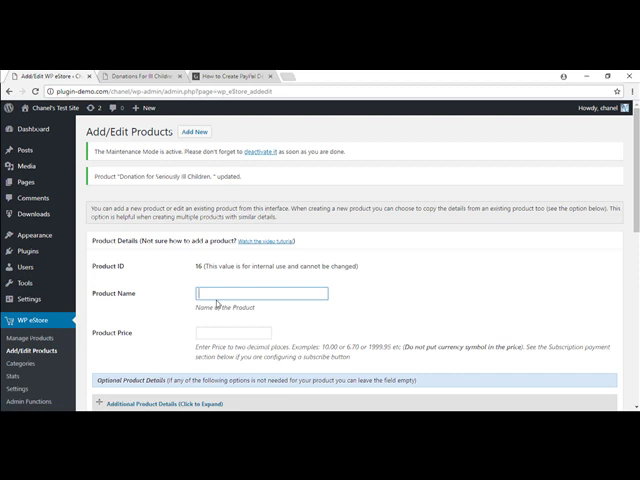
{"action": "type", "text": "Donation for Seriously Ill Children."}
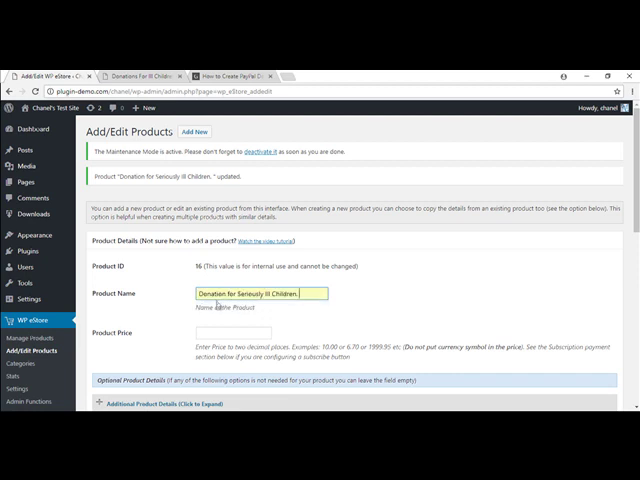
{"action": "left_click", "coordinate": [231, 332]}
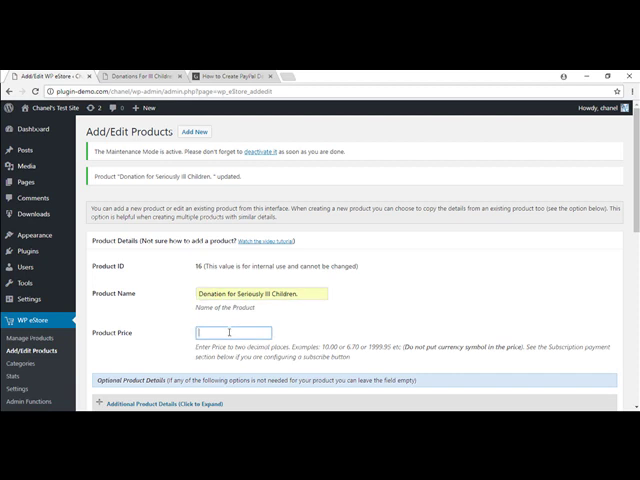
{"action": "type", "text": "0.00"}
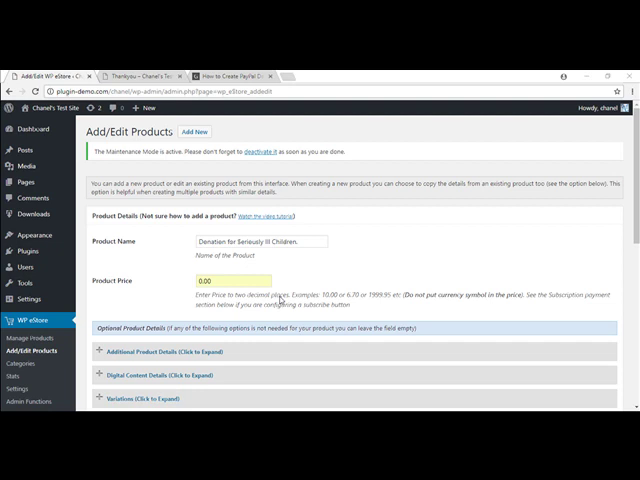
{"action": "scroll", "scroll_direction": "down", "scroll_amount": 3}
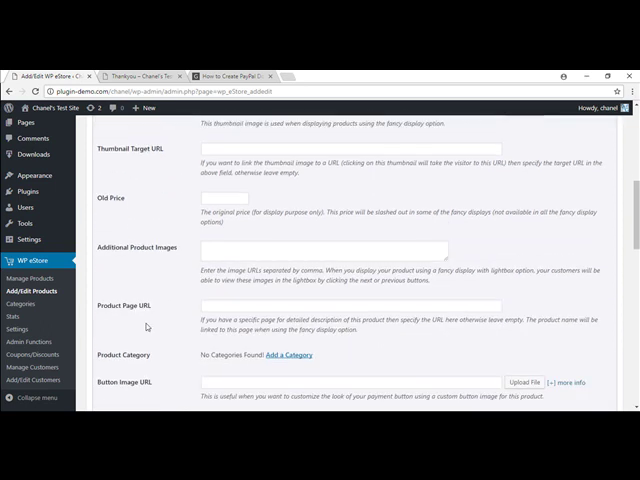
{"action": "scroll", "scroll_direction": "down", "scroll_amount": 3}
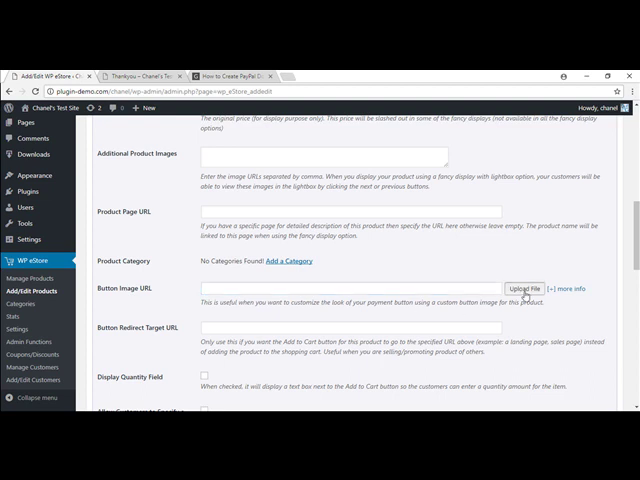
Upload the 'donate button' picture and insert it as the product's Button Image URL
{"action": "left_click", "coordinate": [525, 288]}
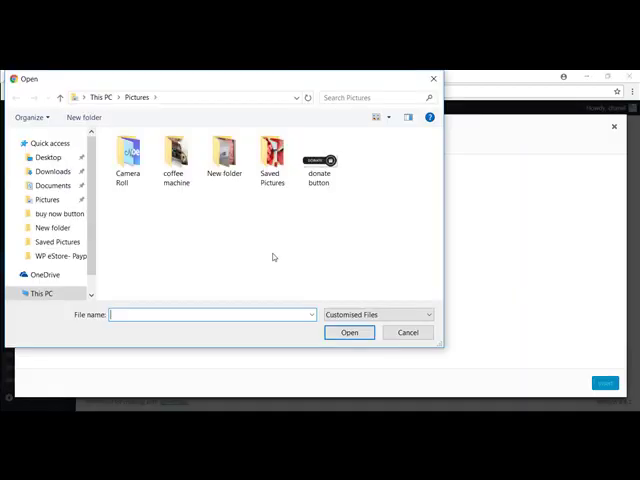
{"action": "double_click", "coordinate": [319, 160]}
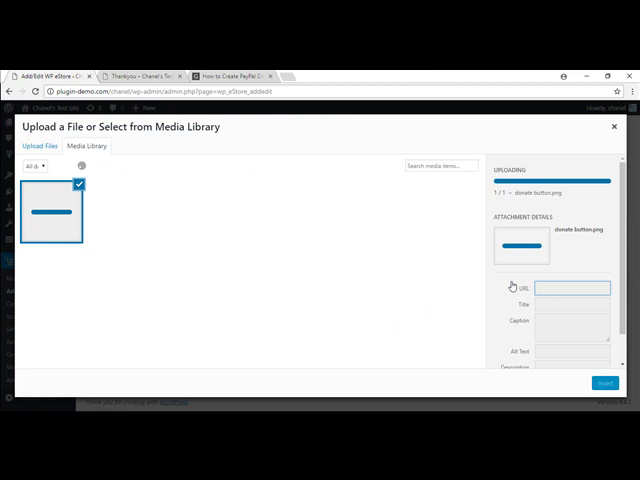
{"action": "left_click", "coordinate": [604, 383]}
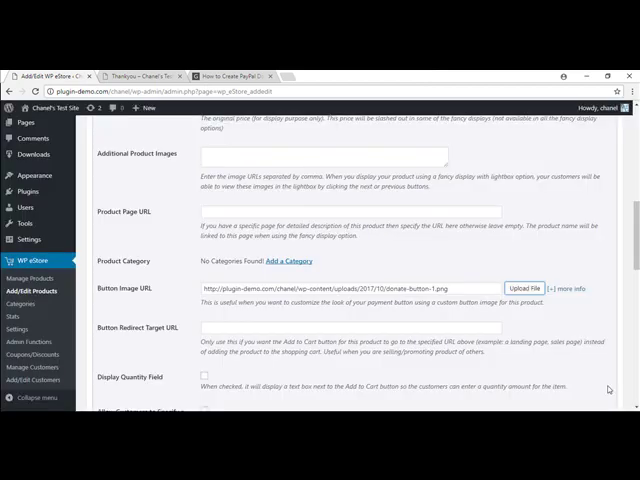
{"action": "scroll", "scroll_direction": "down", "scroll_amount": 3}
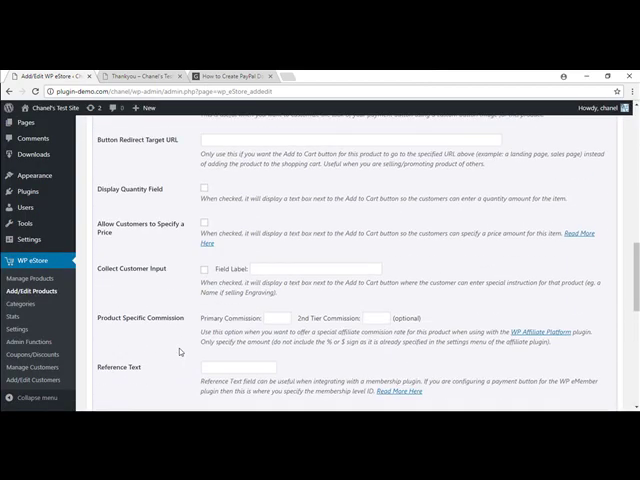
{"action": "scroll", "scroll_direction": "down", "scroll_amount": 3}
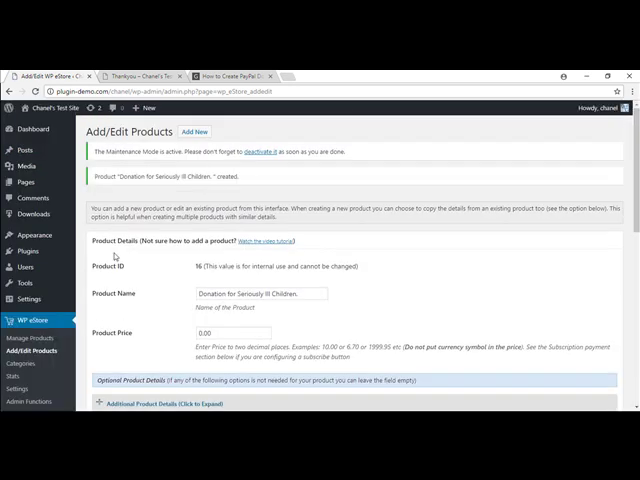
{"action": "mouse_move", "coordinate": [118, 258]}
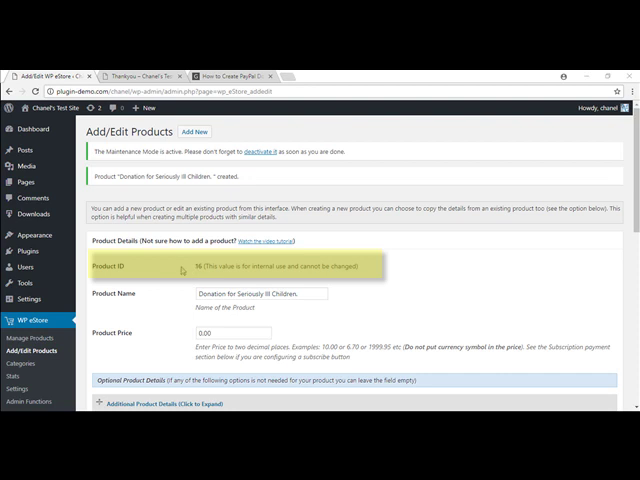
{"action": "mouse_move", "coordinate": [138, 262]}
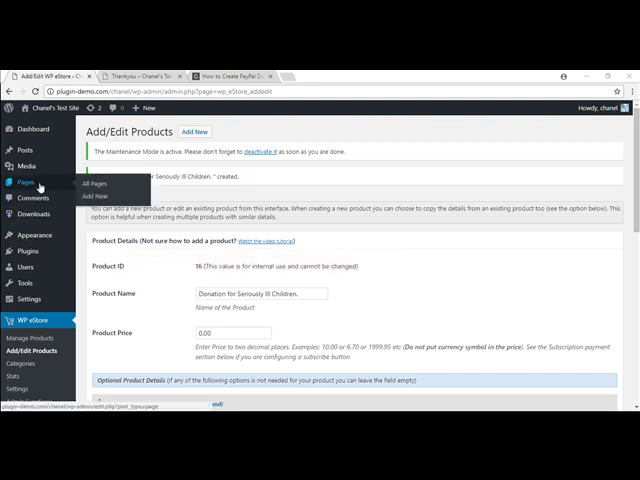
Add a new page 'Donations For Ill Children' with a paragraph on helping ill children
{"action": "left_click", "coordinate": [94, 195]}
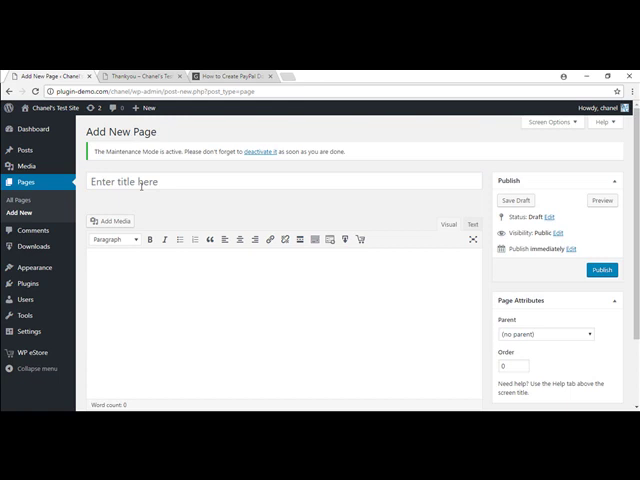
{"action": "type", "text": "Donations For Ill"}
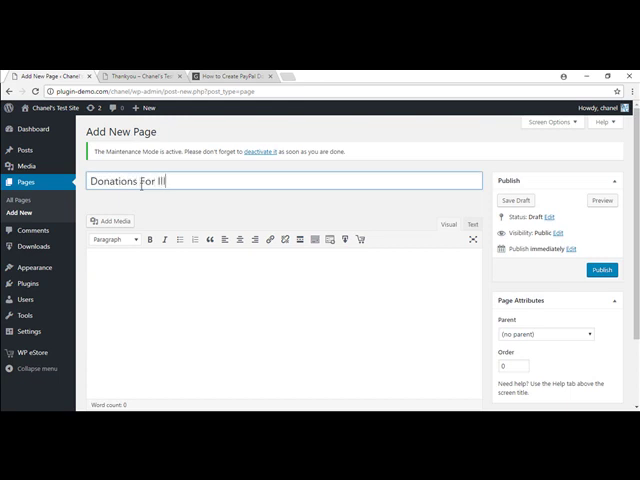
{"action": "type", "text": "Children"}
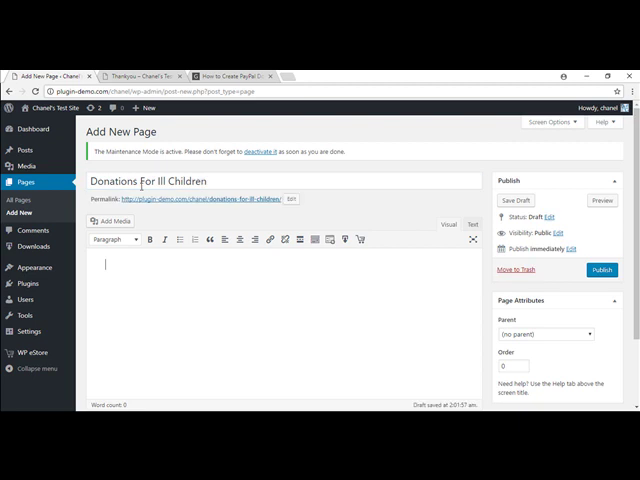
{"action": "type", "text": "By donating you are helping seriously ill children receive the treatment they need in order to get better. These donations will also relieve financial stresses of the patients family."}
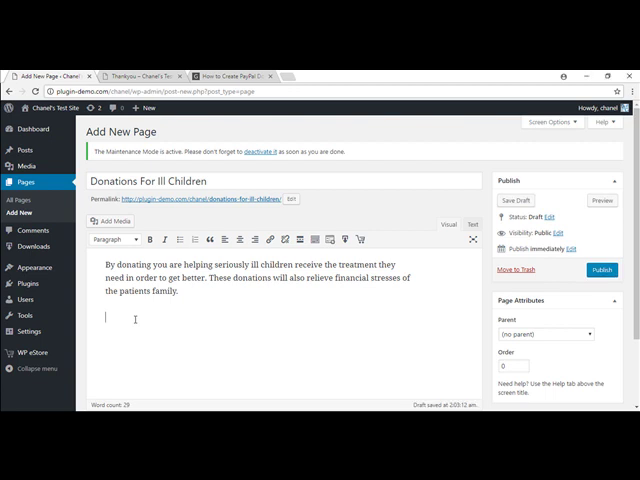
Scroll the Tips and Tricks HQ guide down to Step 3's [wp_eStore_donate id=1] shortcode
{"action": "left_click", "coordinate": [240, 75]}
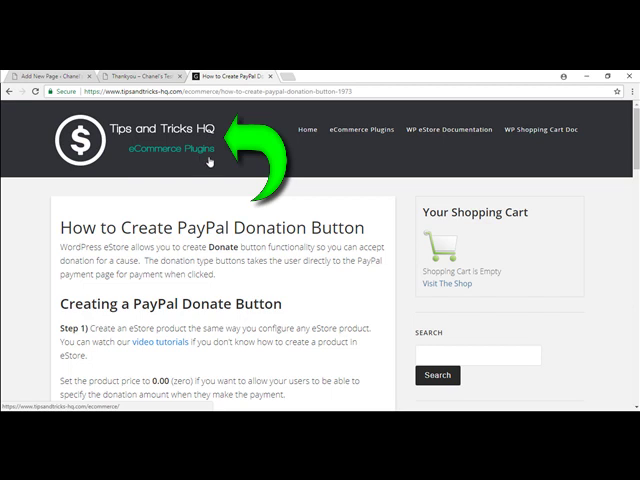
{"action": "scroll", "scroll_direction": "down", "scroll_amount": 3}
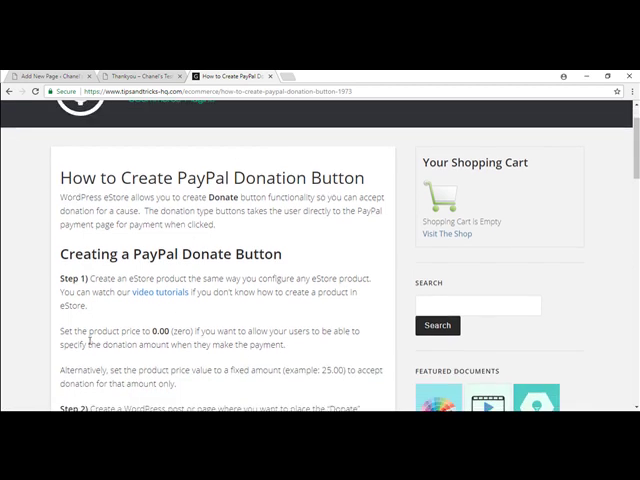
{"action": "scroll", "scroll_direction": "down", "scroll_amount": 3}
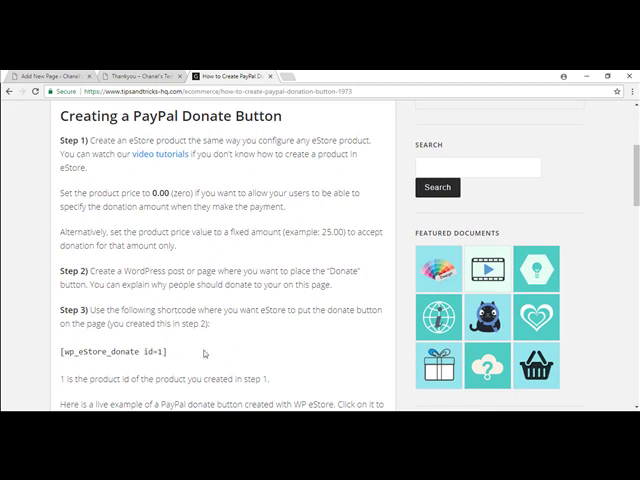
{"action": "scroll", "scroll_direction": "down", "scroll_amount": 3}
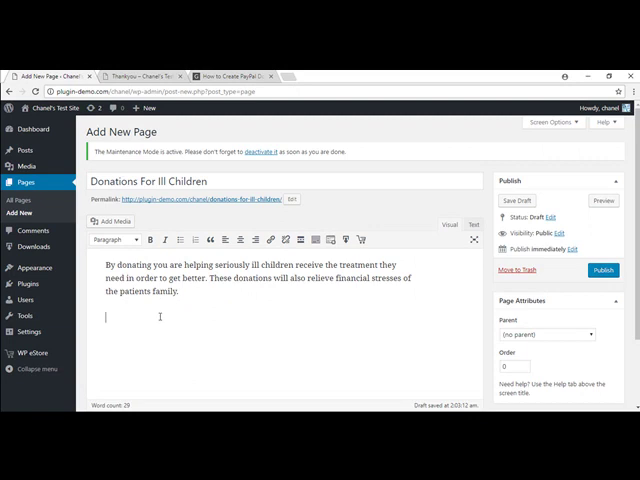
Type the shortcode [wp_eStore_donate id=16] beneath the page's description paragraph
{"action": "type", "text": "[wp_eStore_donate id=1]"}
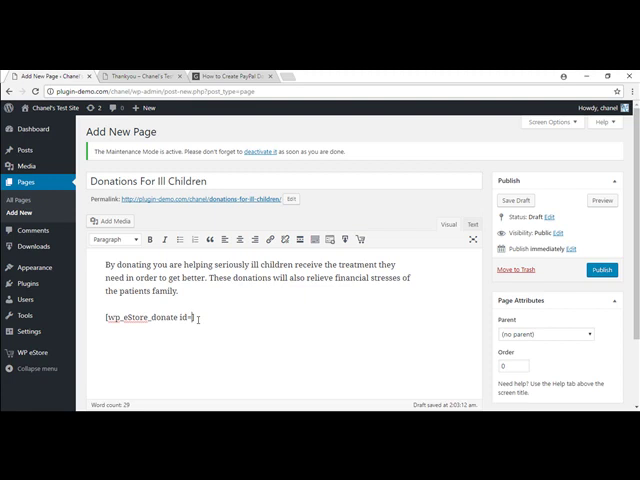
{"action": "type", "text": "16"}
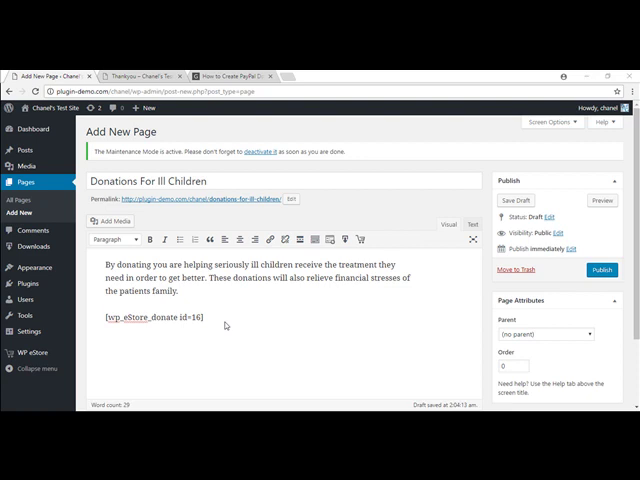
{"action": "mouse_move", "coordinate": [629, 294]}
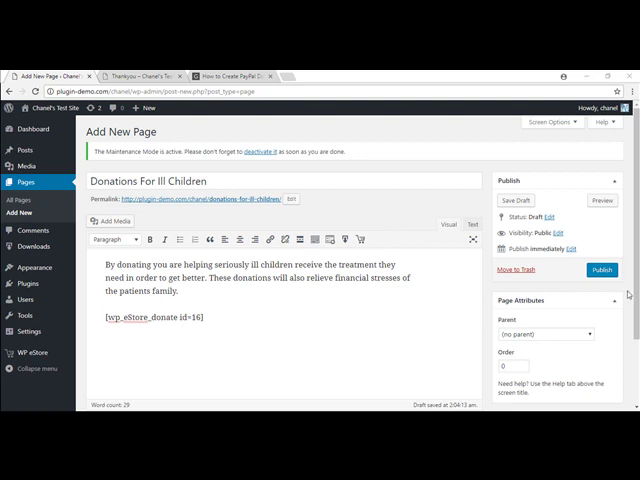
Publish the page, view it live, and try its DONATE image button
{"action": "left_click", "coordinate": [601, 269]}
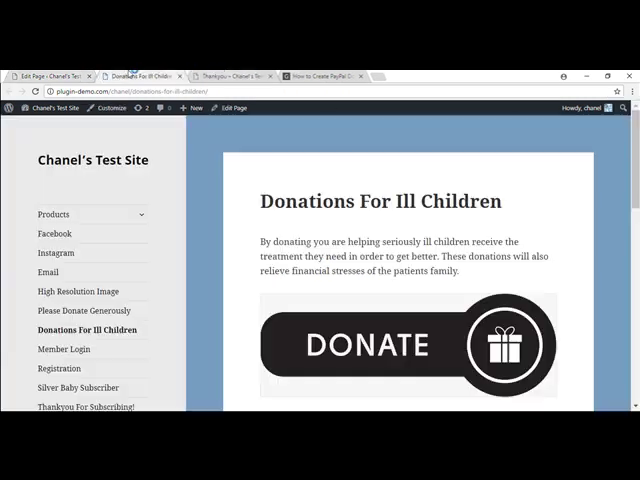
{"action": "mouse_move", "coordinate": [277, 216]}
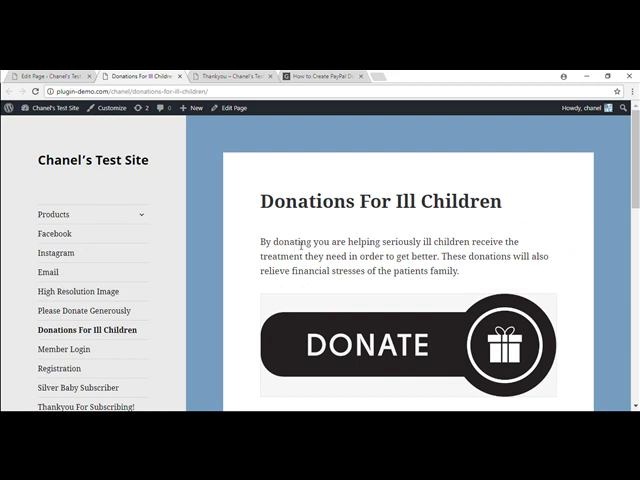
{"action": "scroll", "scroll_direction": "down", "scroll_amount": 3}
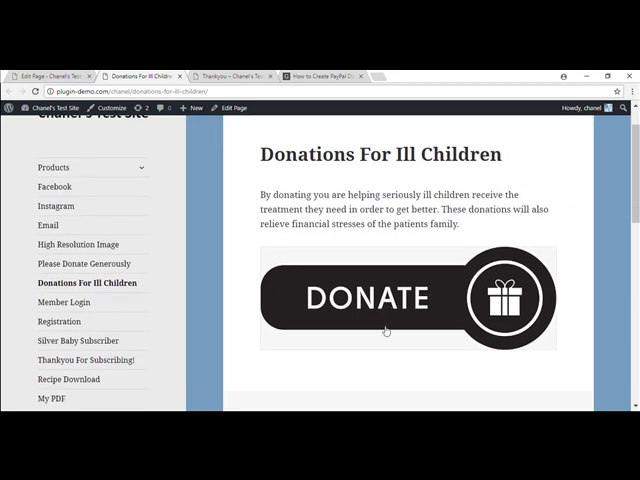
{"action": "left_click", "coordinate": [385, 297]}
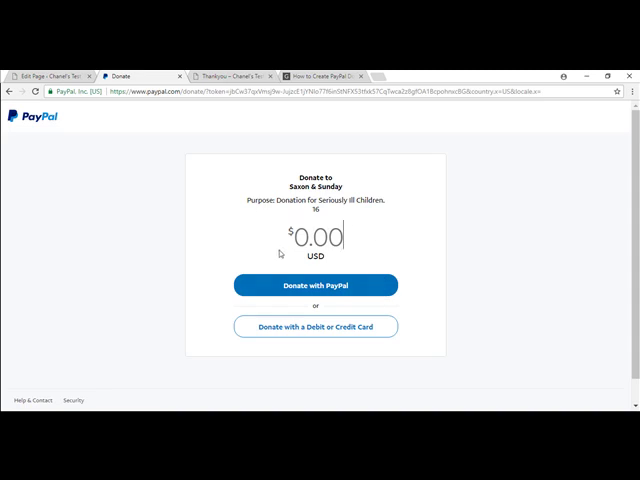
{"action": "mouse_move", "coordinate": [393, 240]}
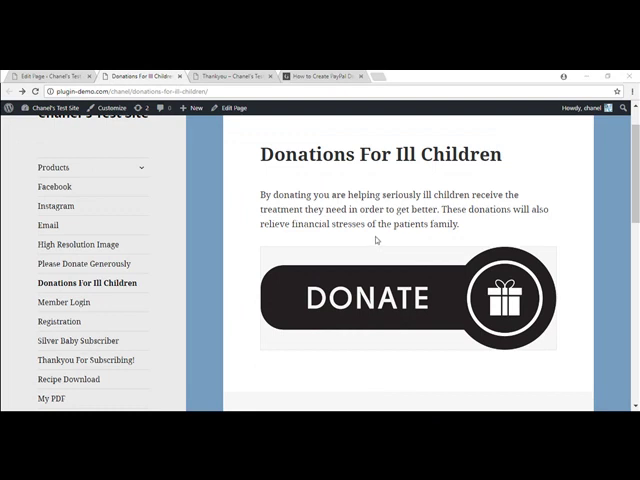
{"action": "mouse_move", "coordinate": [535, 158]}
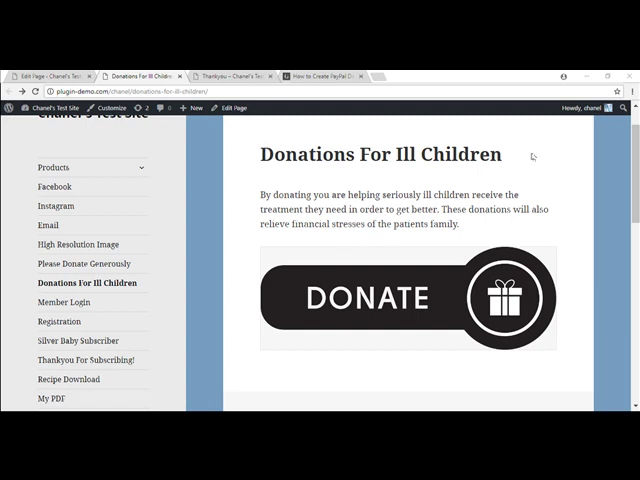
{"action": "mouse_move", "coordinate": [556, 261]}
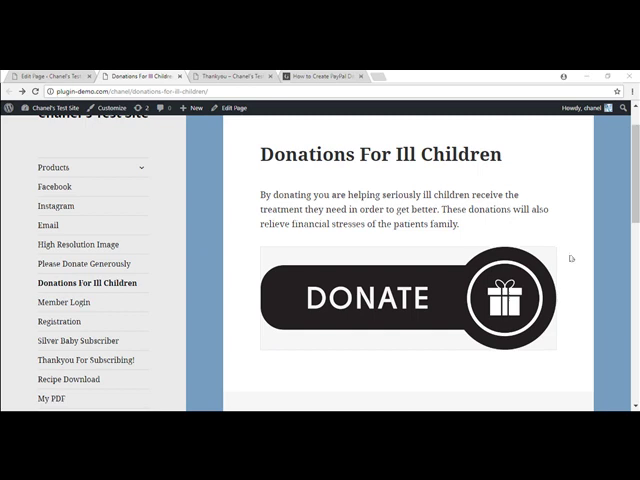
{"action": "mouse_move", "coordinate": [426, 374]}
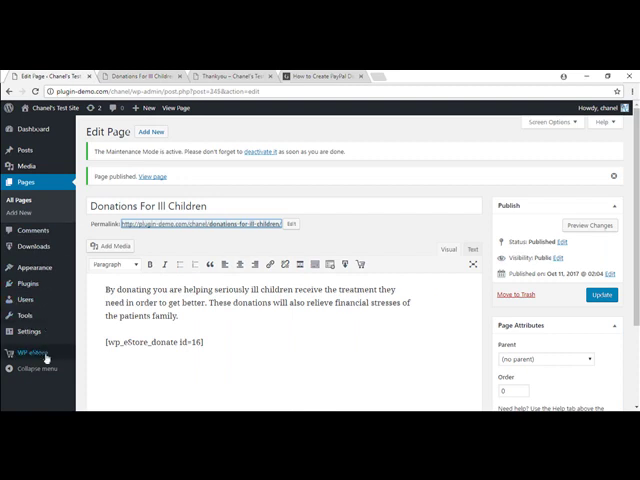
Go to WP eStore's Manage Products list and edit product ID 16
{"action": "left_click", "coordinate": [30, 352]}
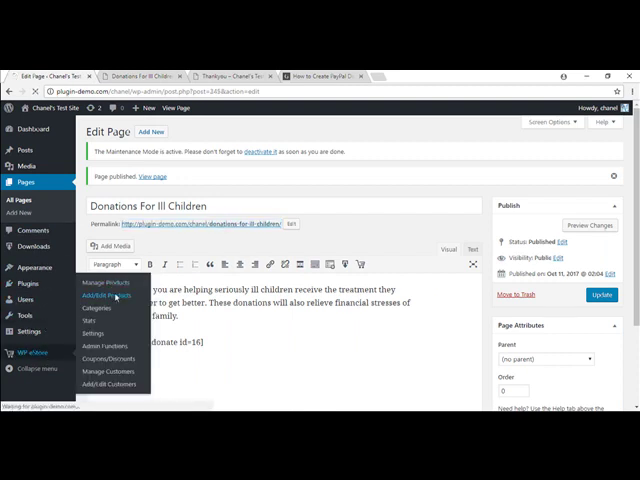
{"action": "left_click", "coordinate": [110, 294]}
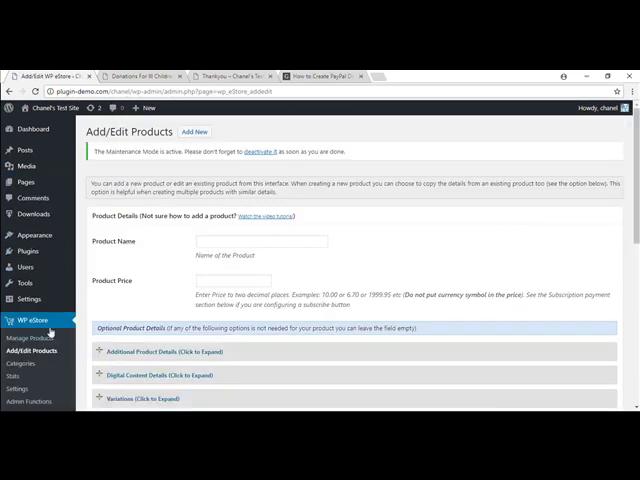
{"action": "left_click", "coordinate": [39, 338]}
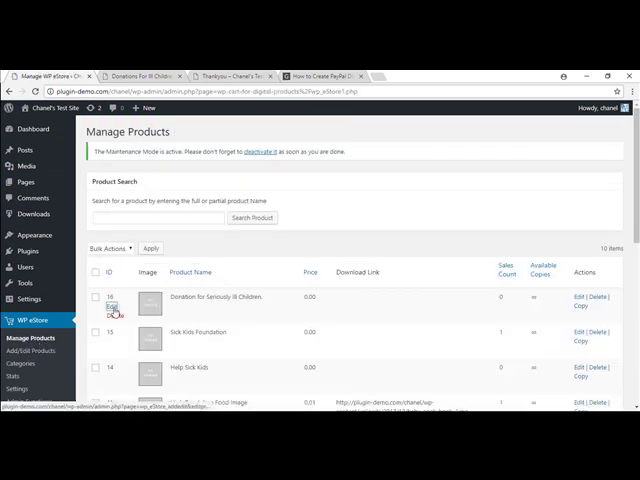
{"action": "left_click", "coordinate": [109, 312]}
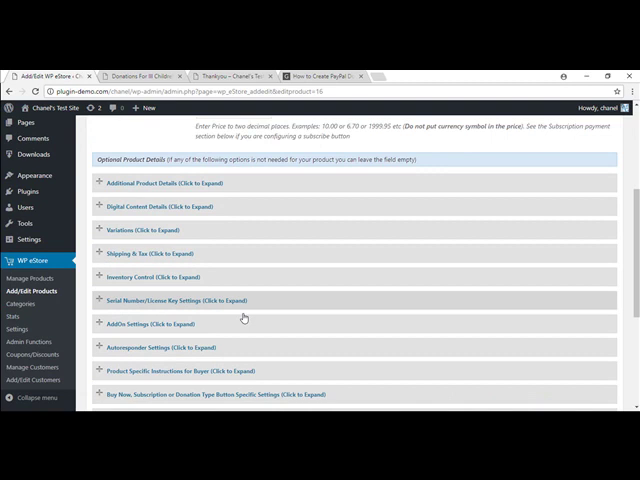
Expand the product's Additional Product Details and scroll down to the Button Image URL
{"action": "left_click", "coordinate": [180, 183]}
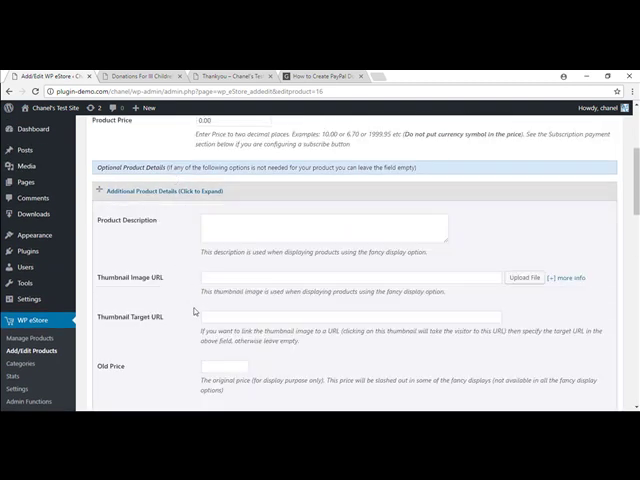
{"action": "scroll", "scroll_direction": "down", "scroll_amount": 3}
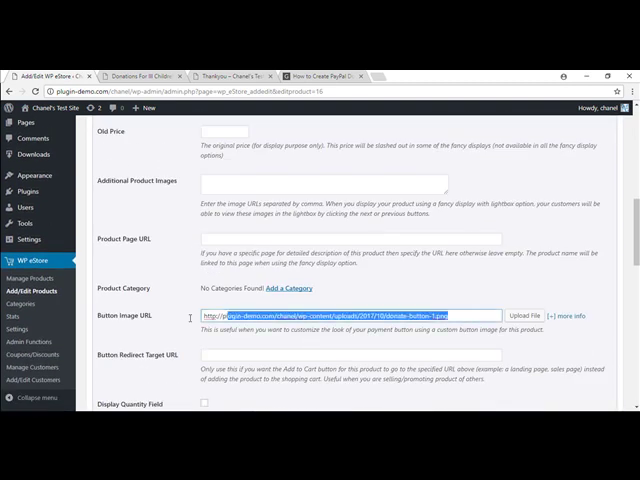
{"action": "scroll", "scroll_direction": "down", "scroll_amount": 3}
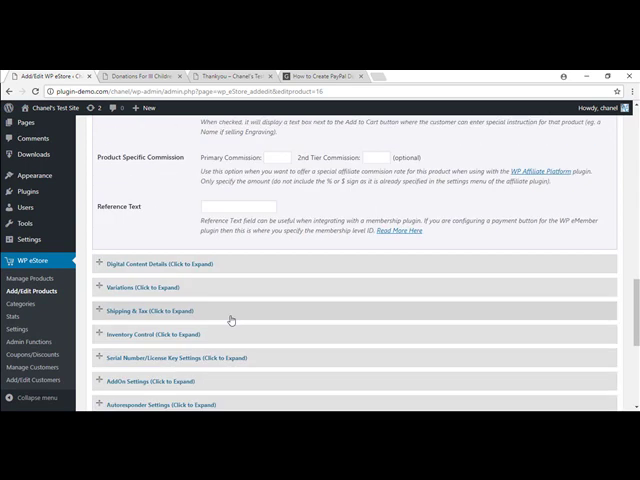
{"action": "scroll", "scroll_direction": "down", "scroll_amount": 3}
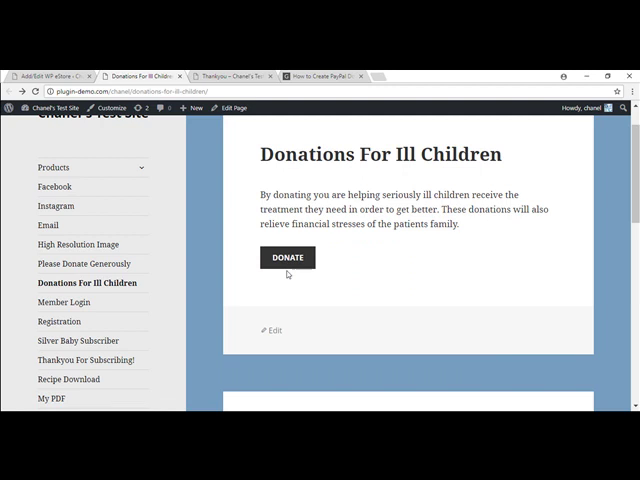
Scroll the live donations page to see the small default DONATE button
{"action": "scroll", "scroll_direction": "down", "scroll_amount": 3}
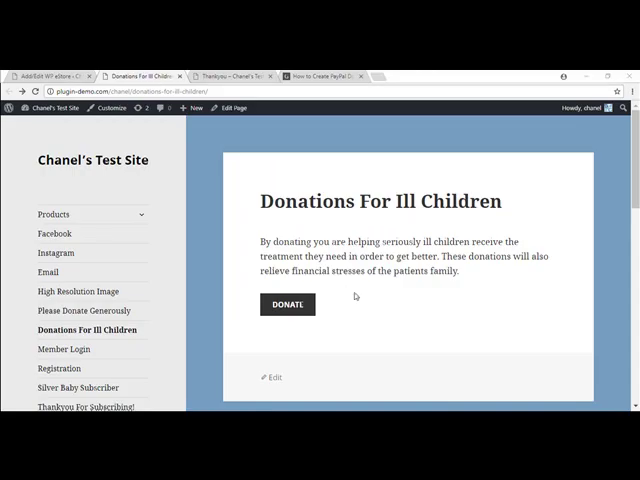
{"action": "mouse_move", "coordinate": [356, 298]}
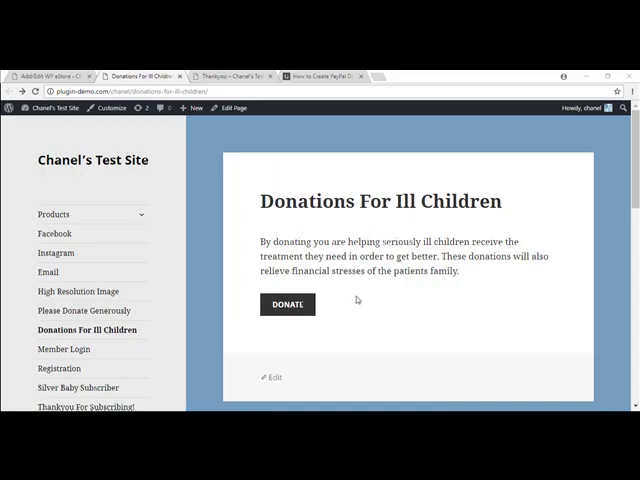